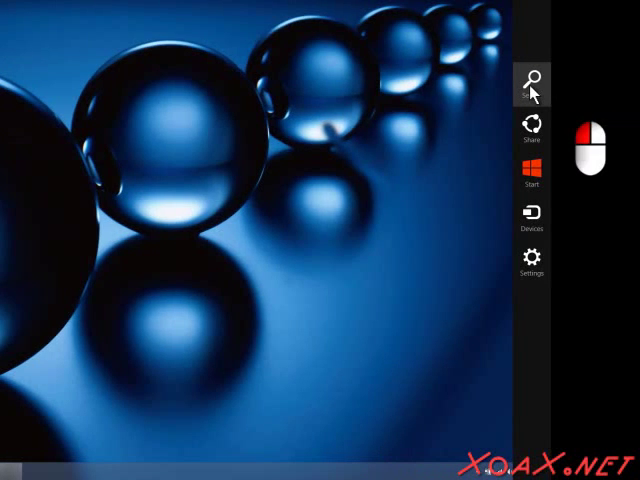
Step: Search for 'Turn Windows features on or off' and launch the matching setting
{"action": "left_click", "coordinate": [534, 82]}
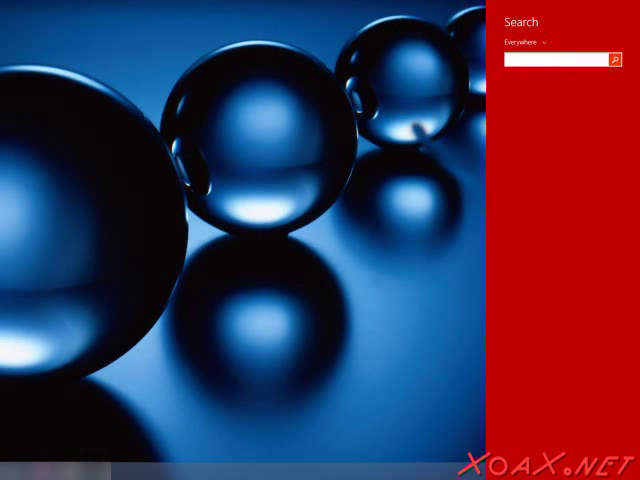
{"action": "type", "text": "Turn Windows features on or off"}
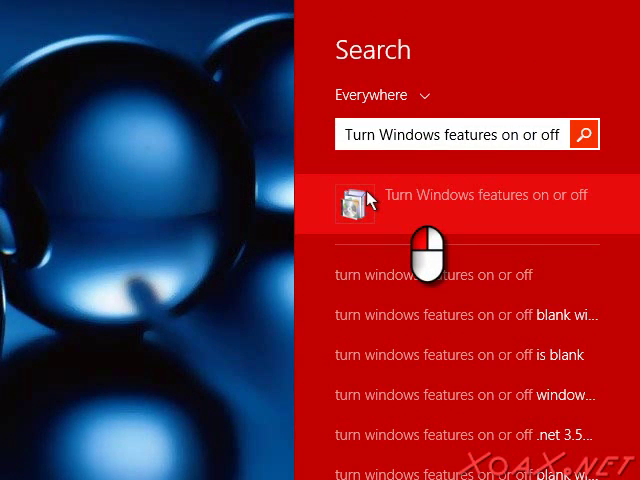
{"action": "left_click", "coordinate": [484, 194]}
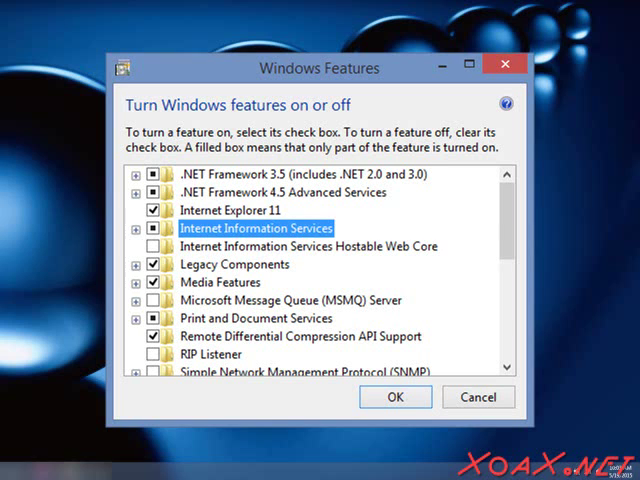
Step: Enable Internet Information Services with ASP.NET features and confirm with OK
{"action": "left_click", "coordinate": [136, 228]}
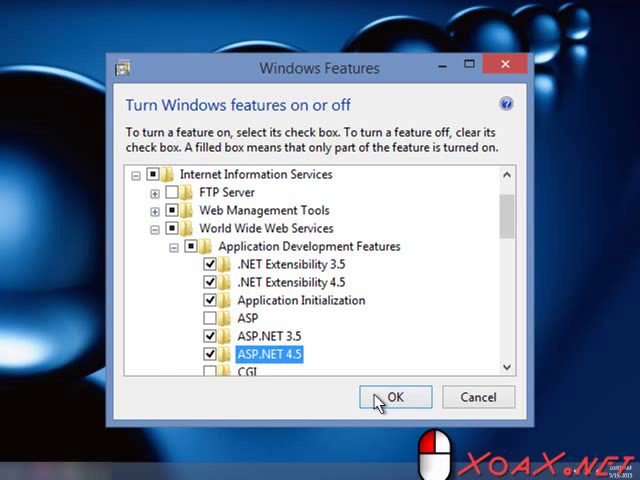
{"action": "left_click", "coordinate": [396, 396]}
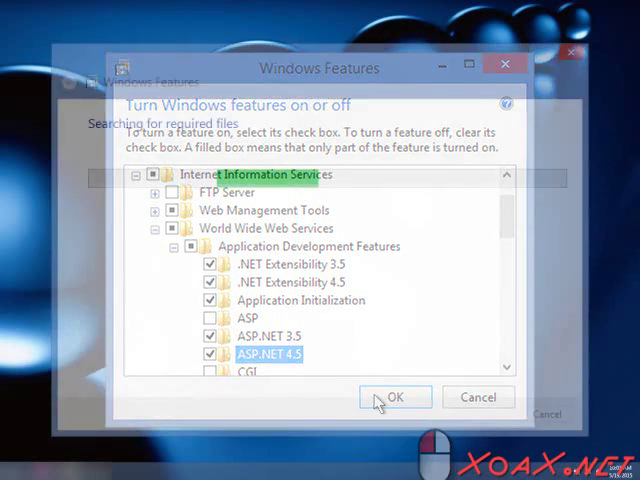
{"action": "left_click", "coordinate": [396, 396]}
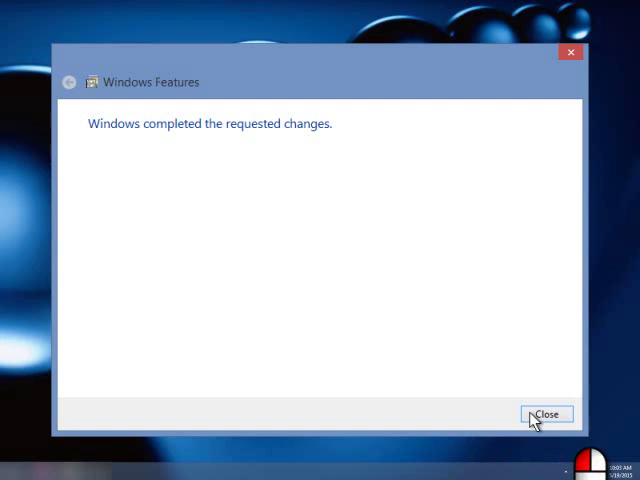
{"action": "left_click", "coordinate": [548, 412]}
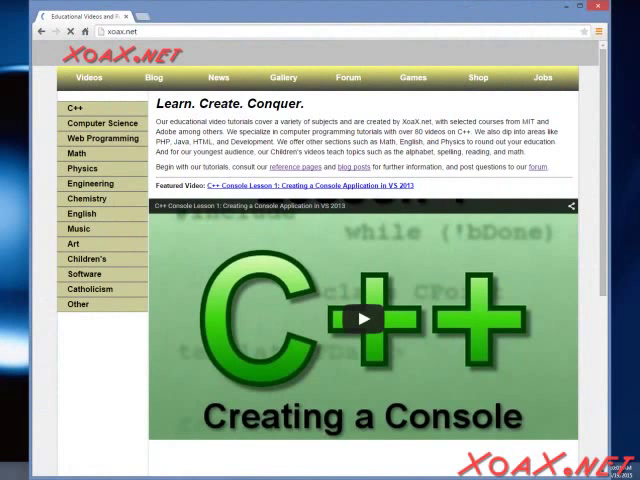
{"action": "type", "text": "http://localhost/"}
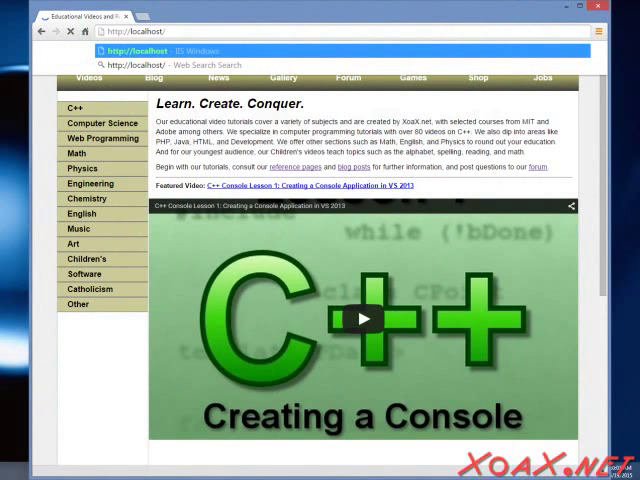